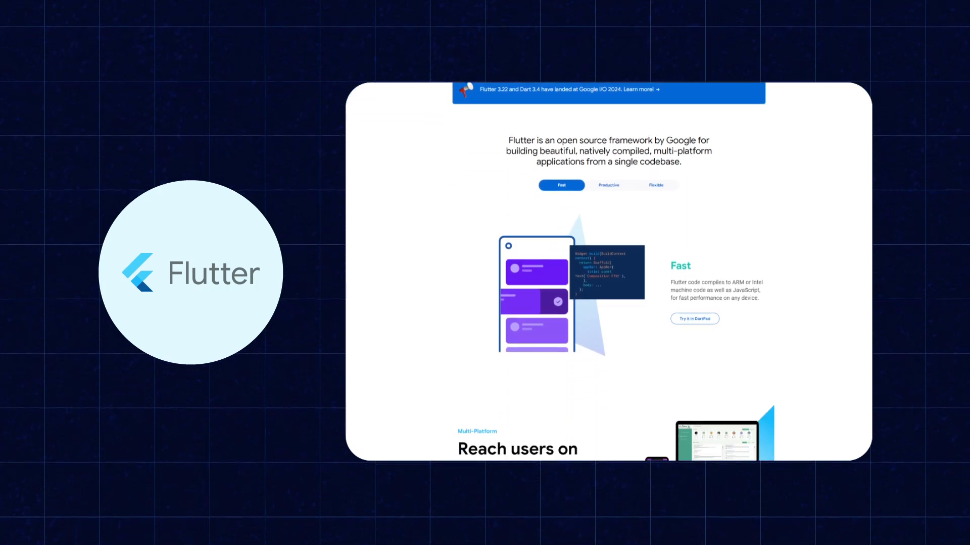
pyautogui.scroll(-3)
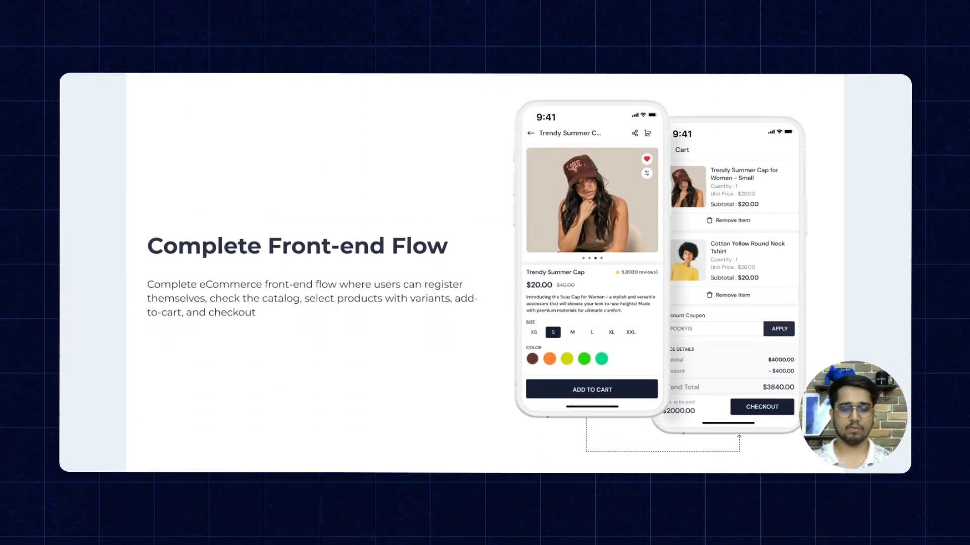
pyautogui.scroll(-3)
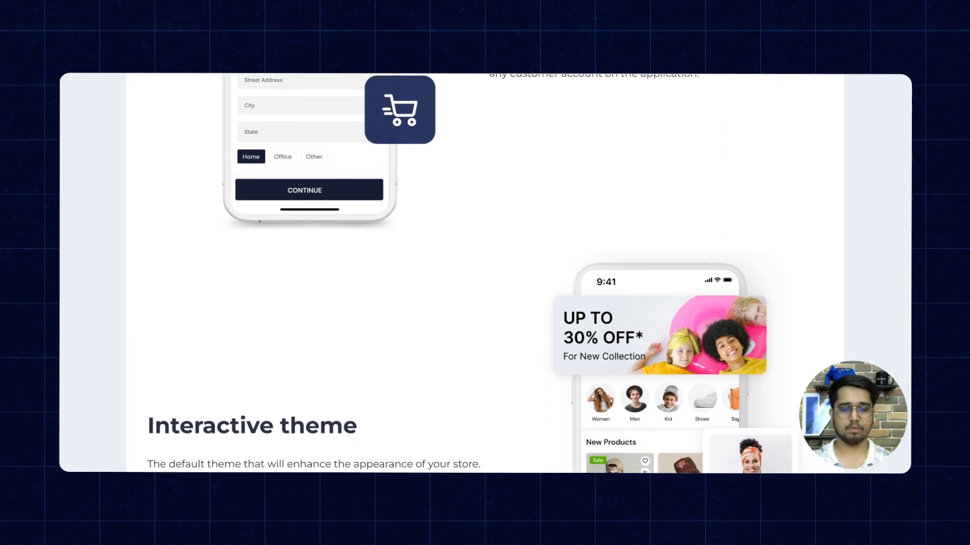